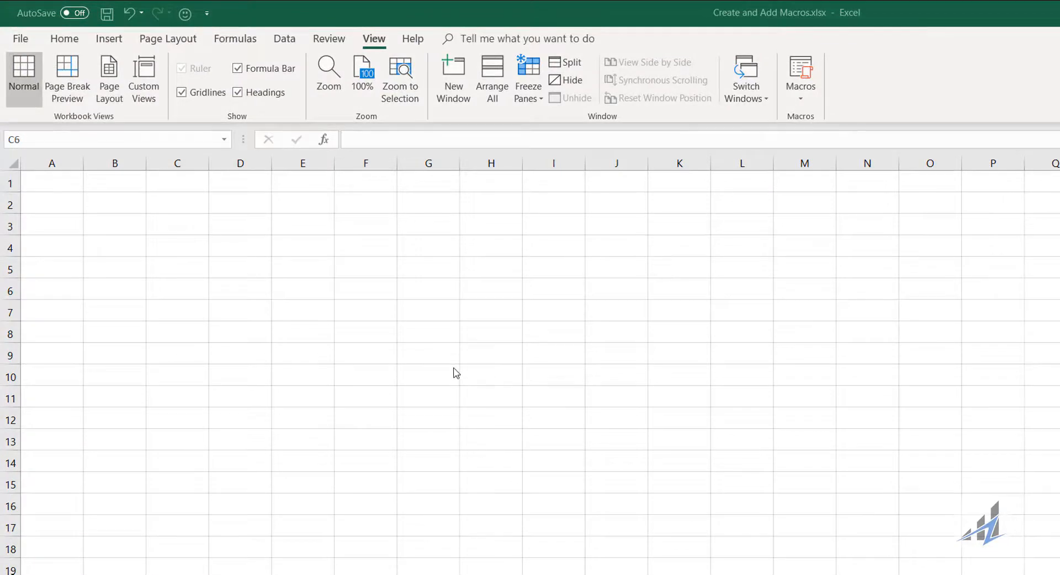
- Select the block C6:G12 and bring up the View tab's Macros options
left_click(176, 289)
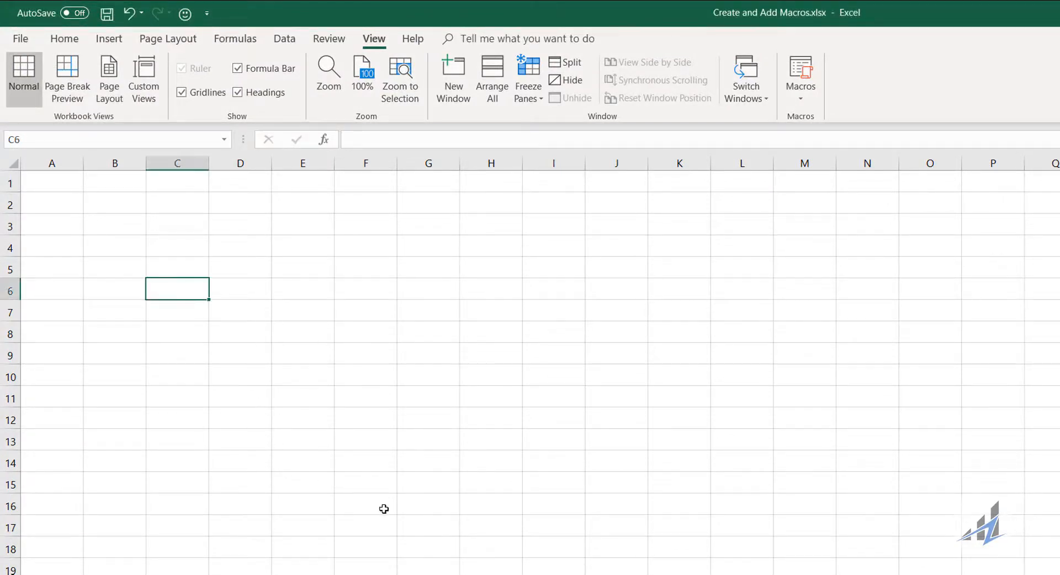
left_click_drag(177, 288, 428, 420)
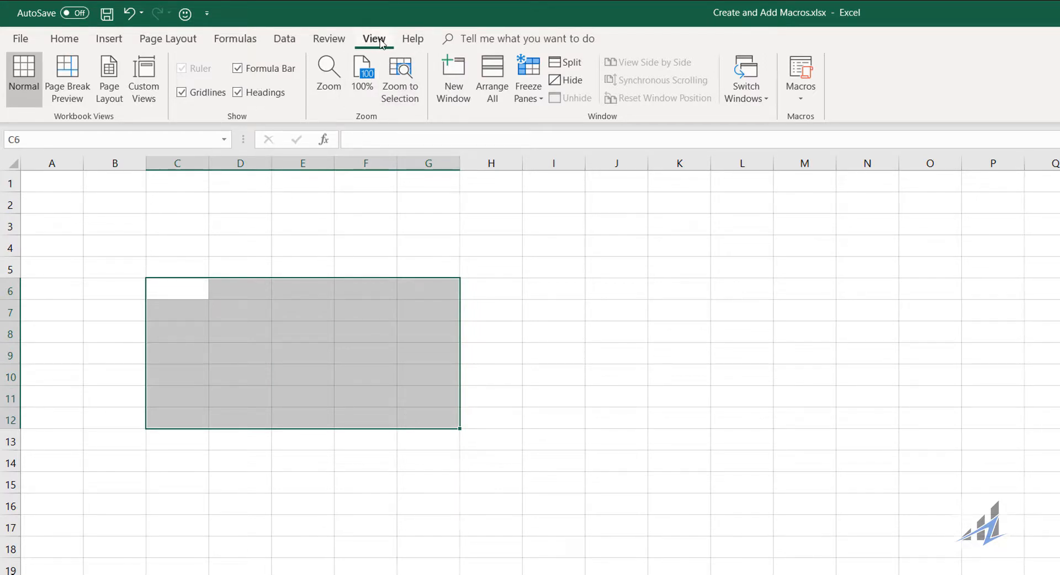
left_click(799, 98)
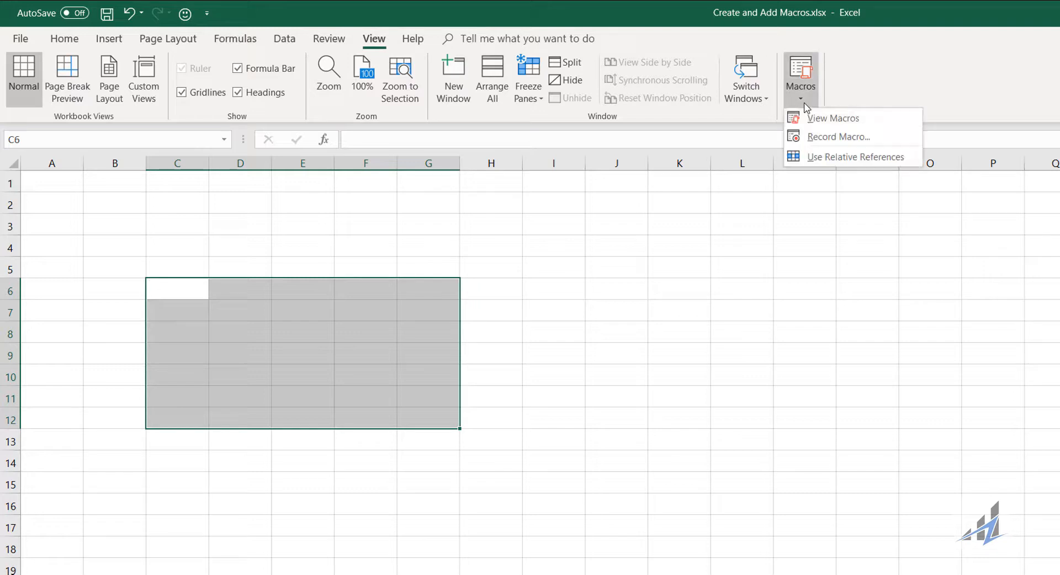
- Record a new macro named CopyPasteValues stored in the Personal Macro Workbook
left_click(838, 137)
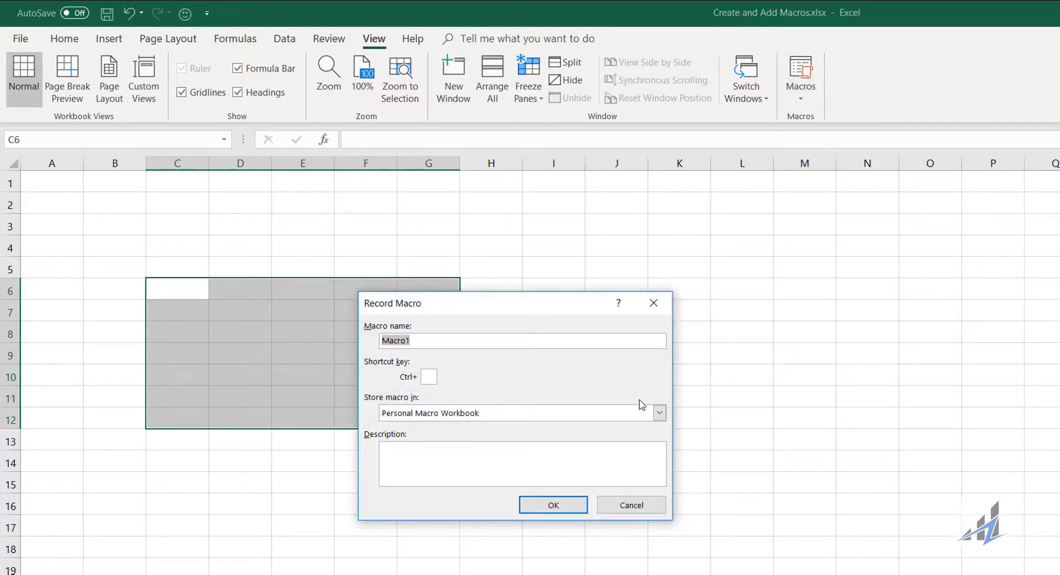
type("CopyPasteValues")
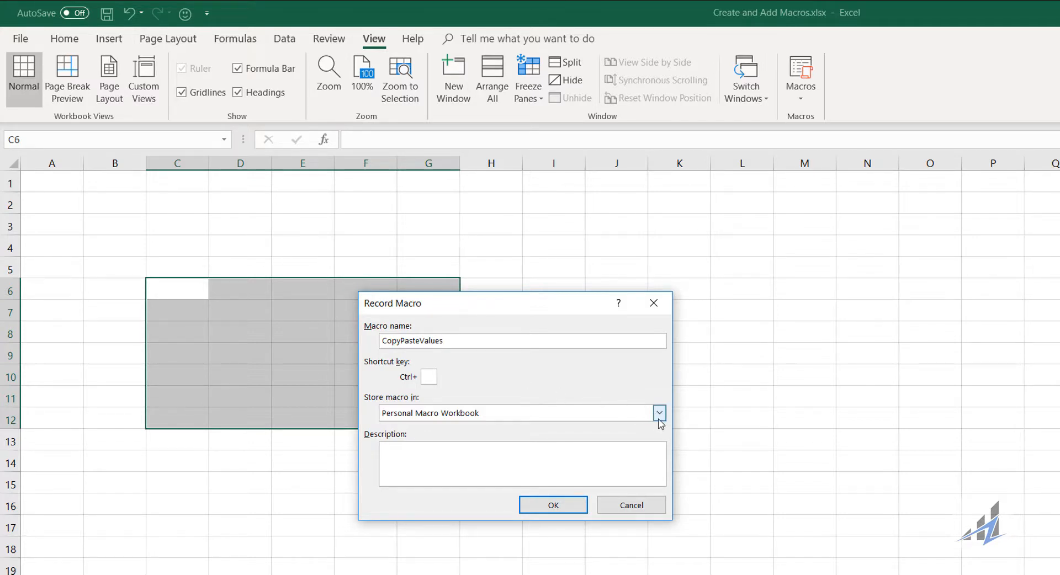
left_click(658, 412)
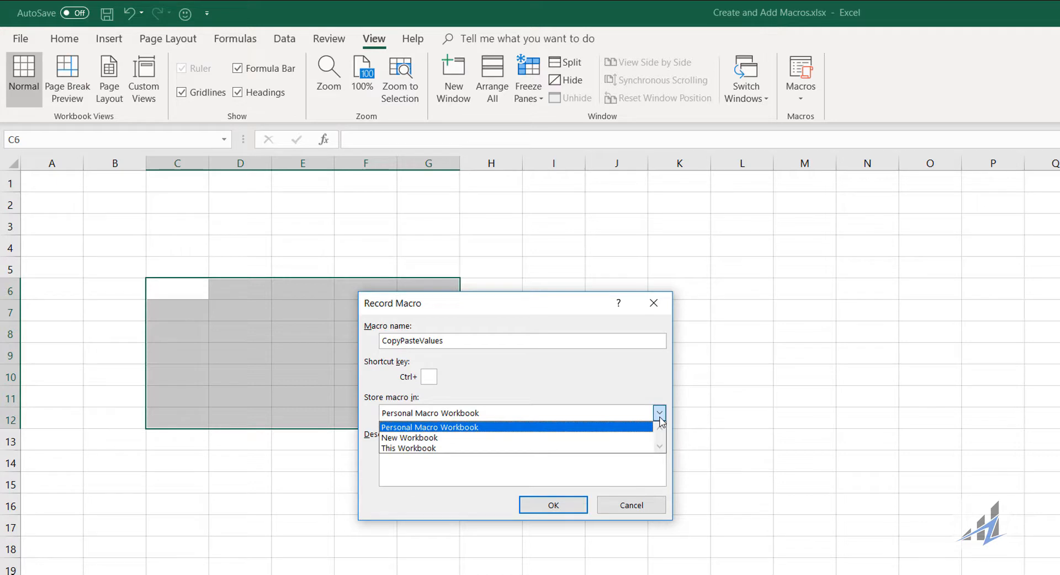
left_click(429, 413)
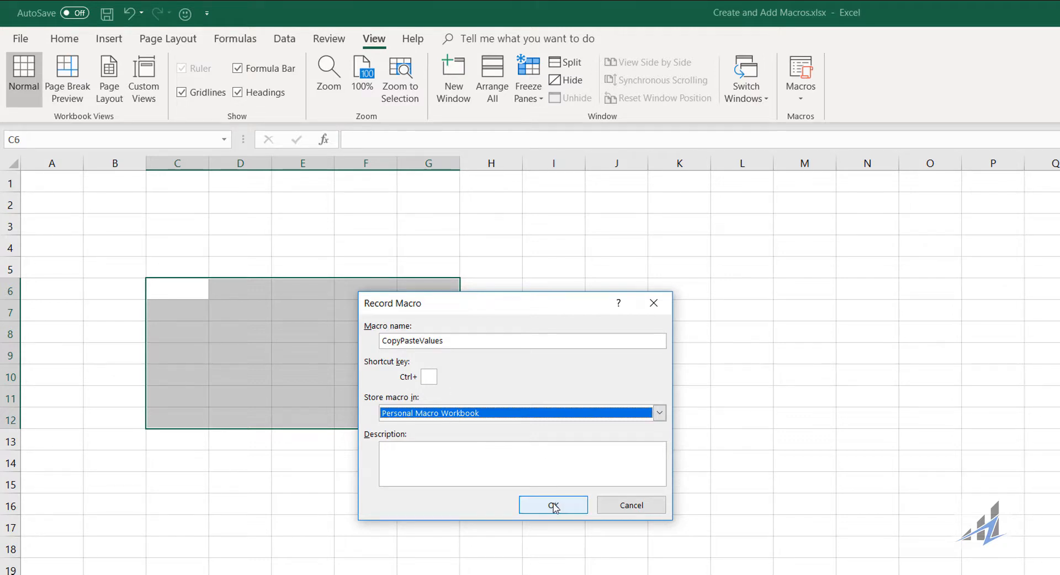
left_click(553, 504)
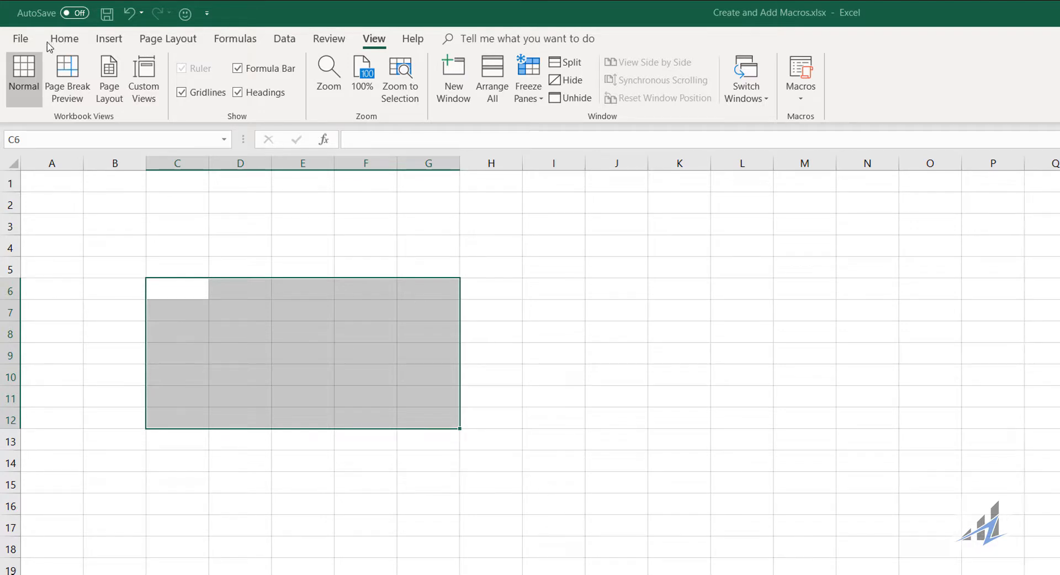
- Copy the range and paste it as values, clear copy mode, and stop recording the macro
left_click(64, 38)
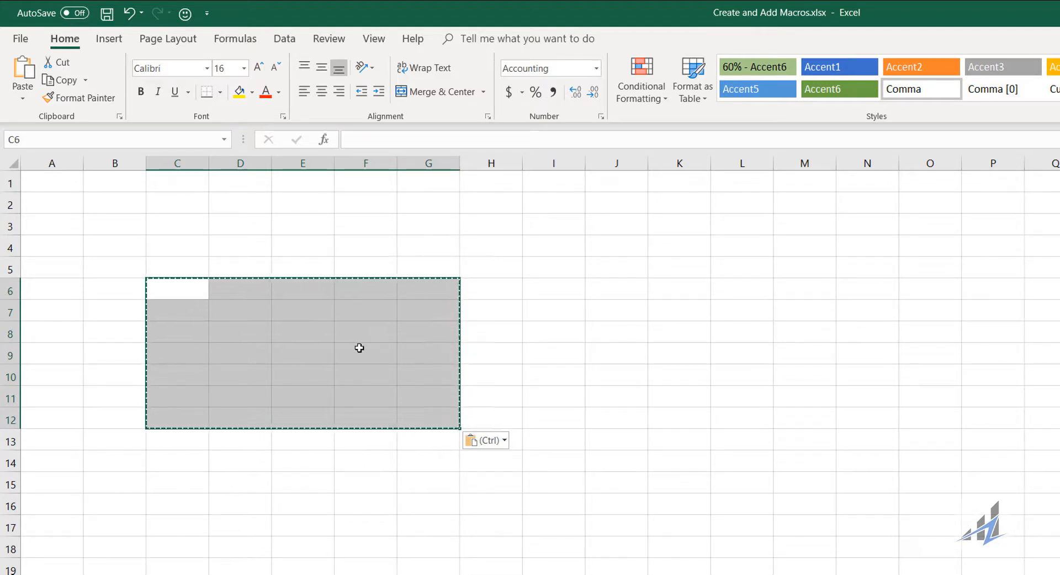
key("Escape")
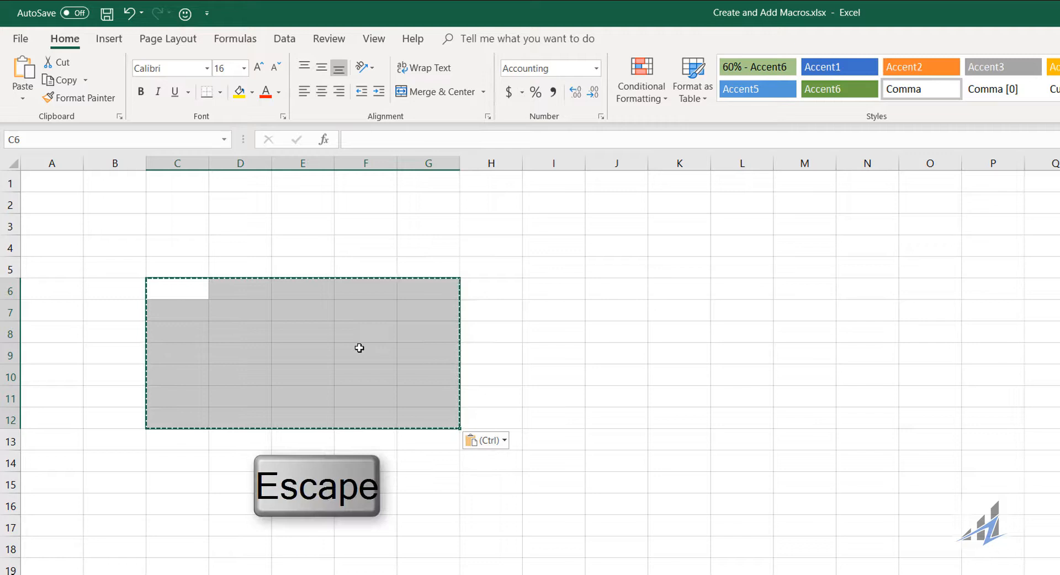
key("escape")
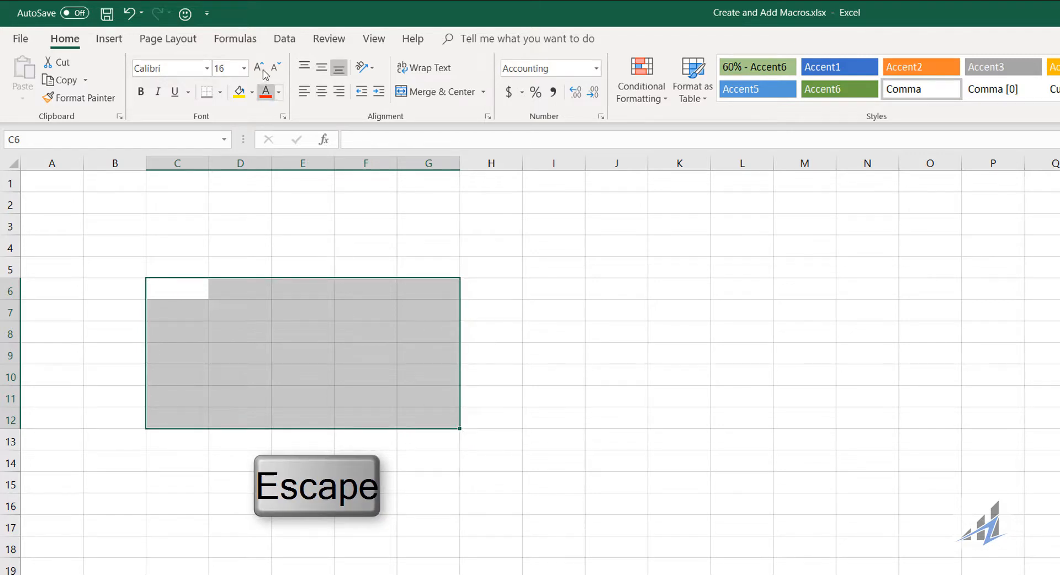
left_click(373, 39)
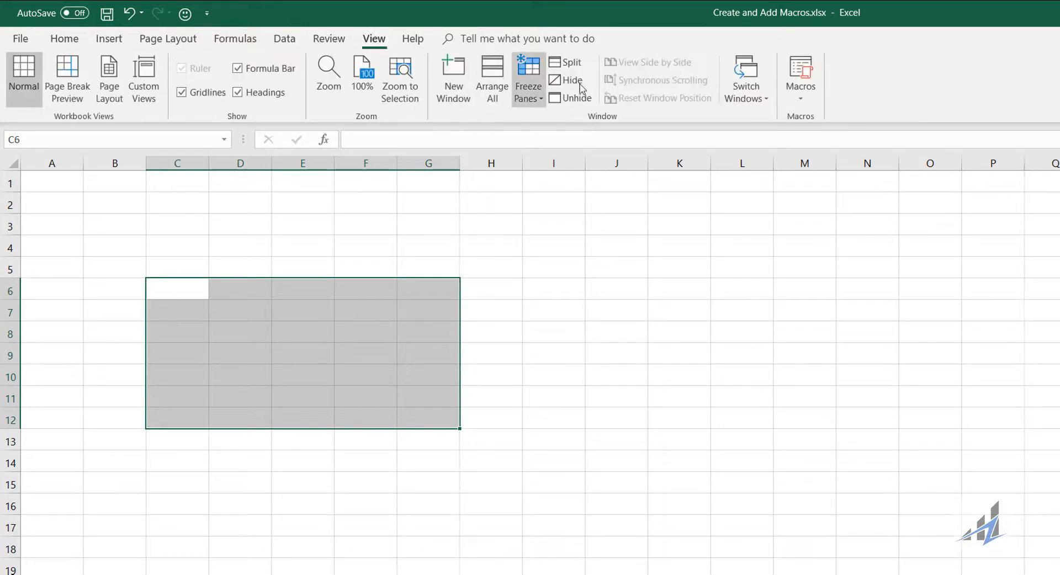
left_click(800, 80)
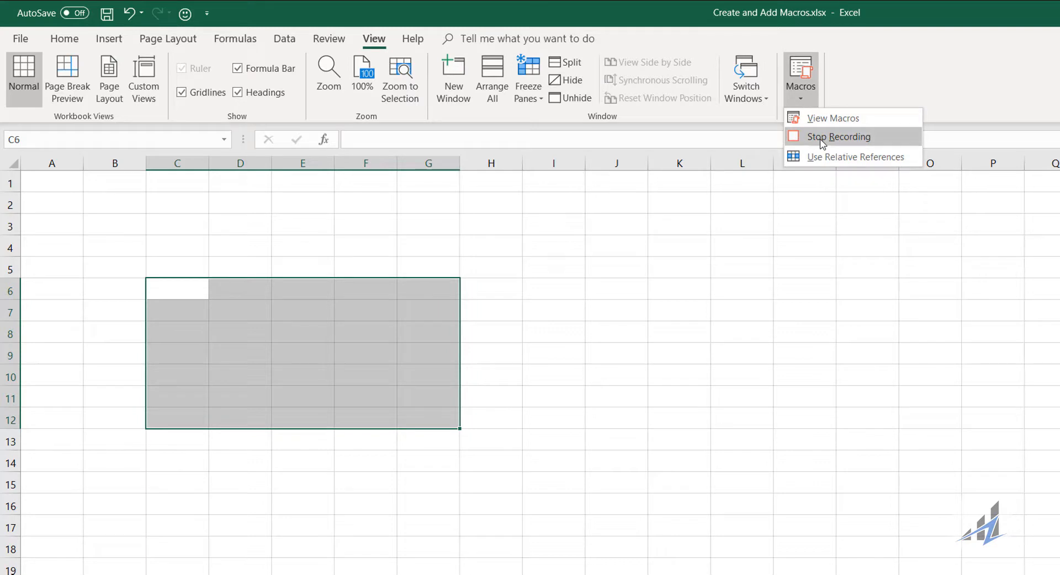
left_click(838, 137)
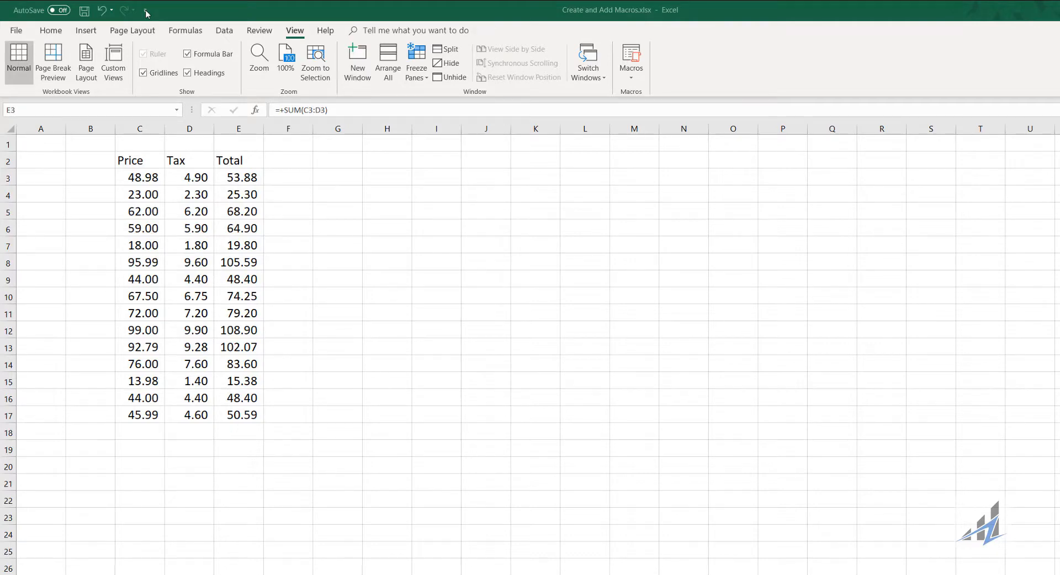
- Open the Quick Access Toolbar customization via More Commands
left_click(145, 10)
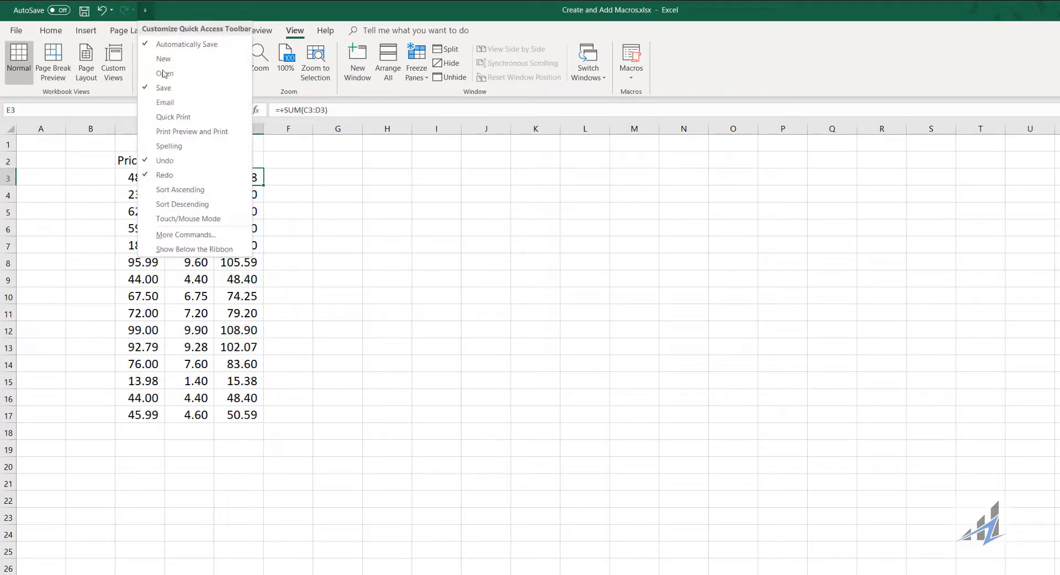
mouse_move(186, 235)
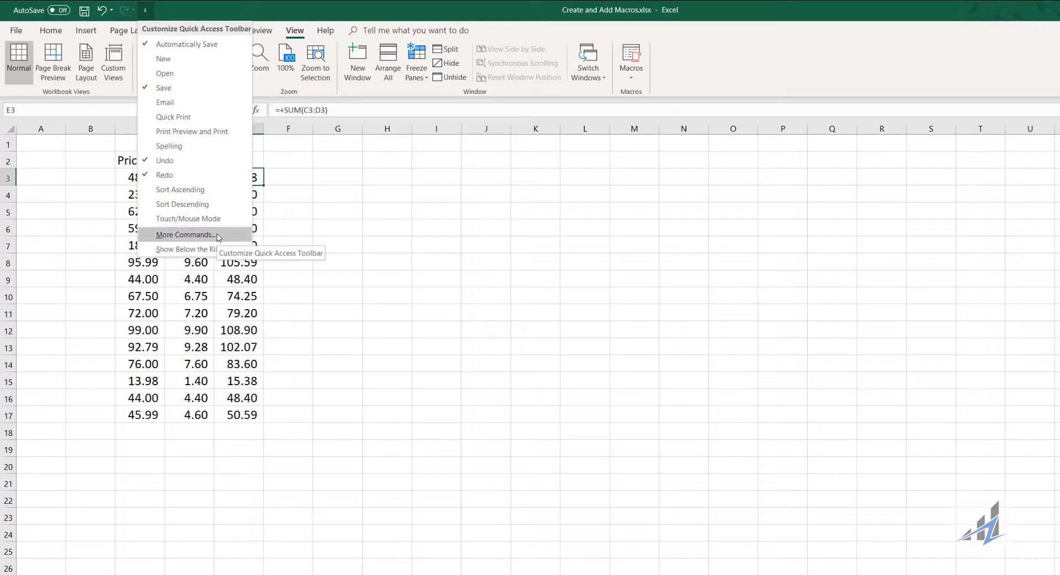
left_click(186, 234)
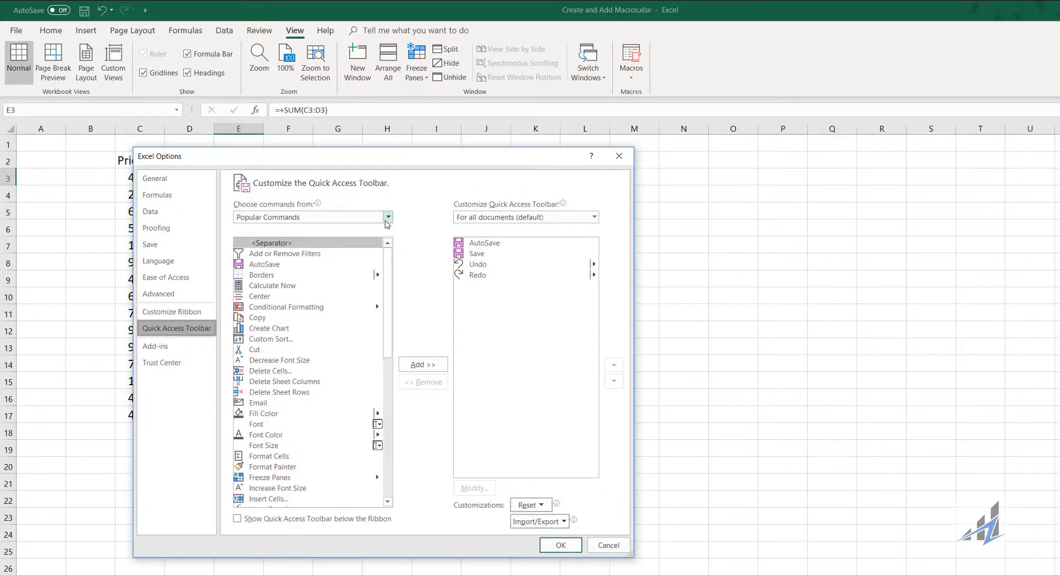
- Add PERSONAL.XLSB!CopyPasteValues from the Macros category to the toolbar and start modifying its button
left_click(388, 218)
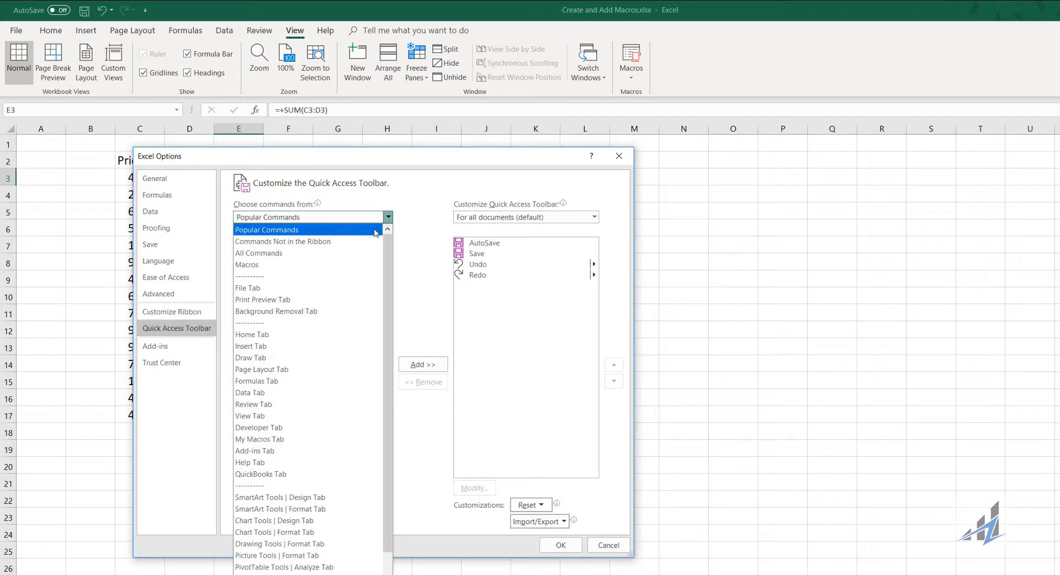
left_click(267, 264)
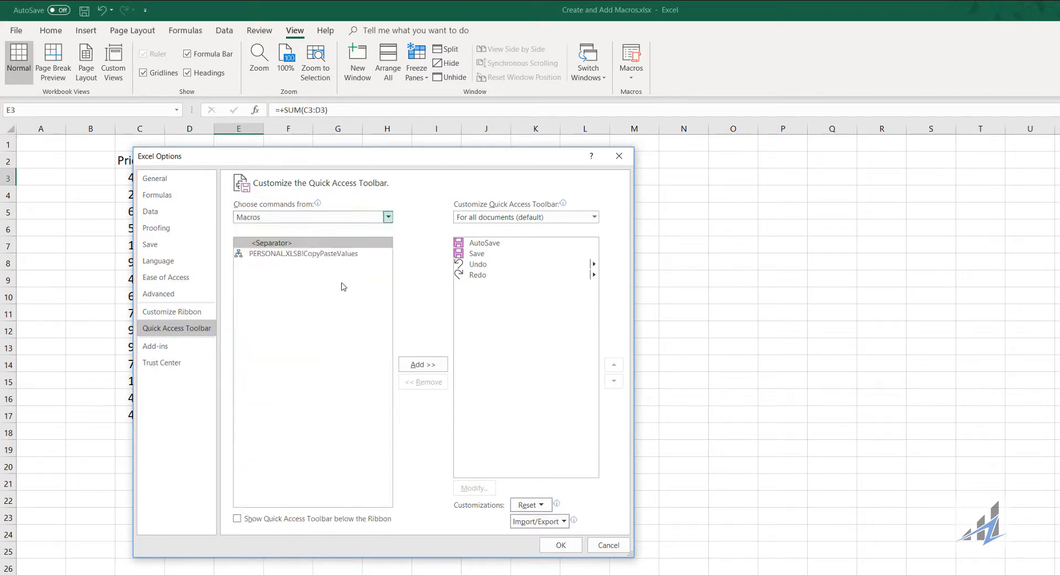
left_click(303, 253)
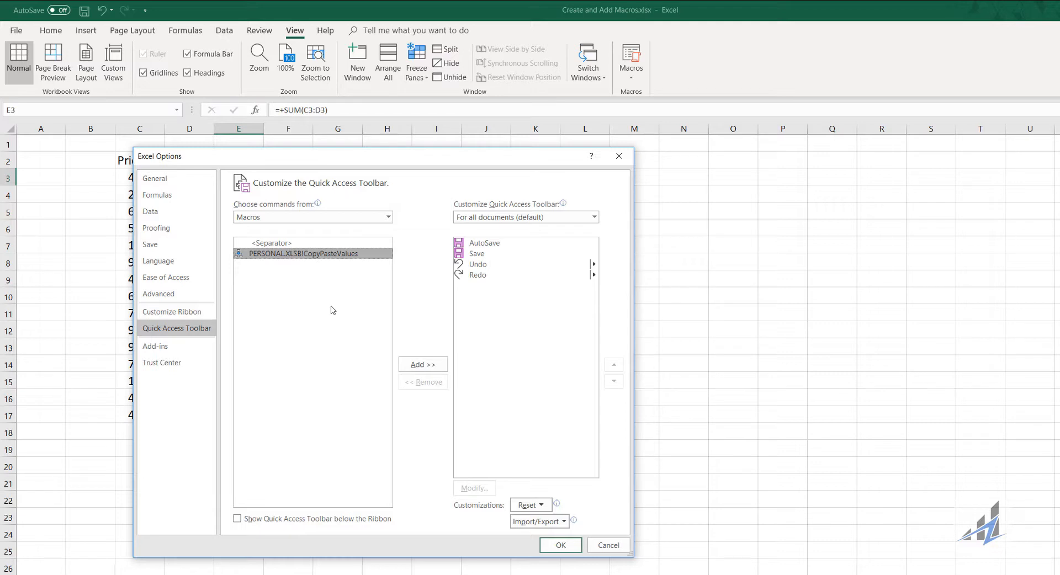
mouse_move(358, 346)
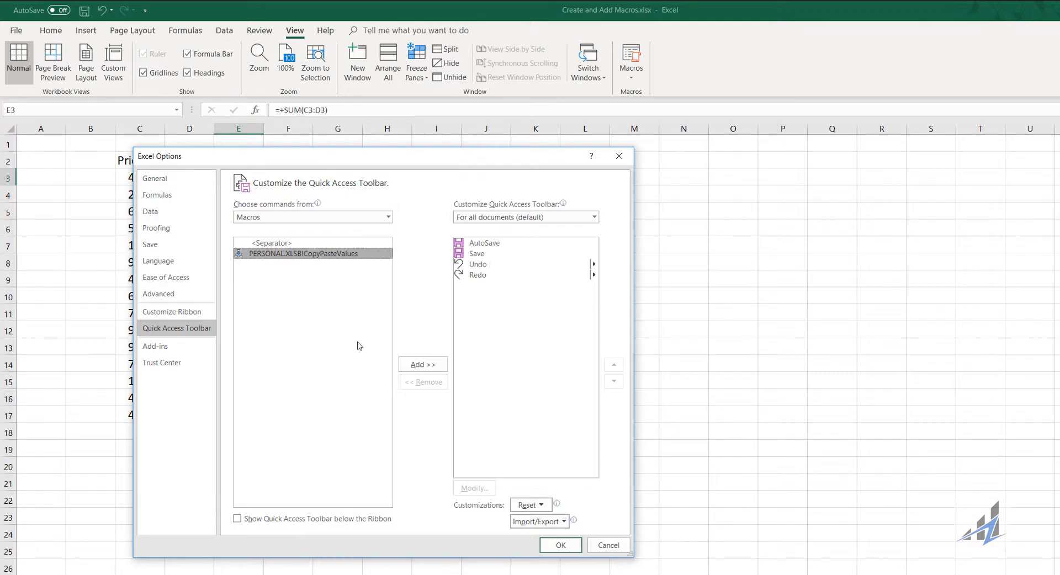
mouse_move(342, 456)
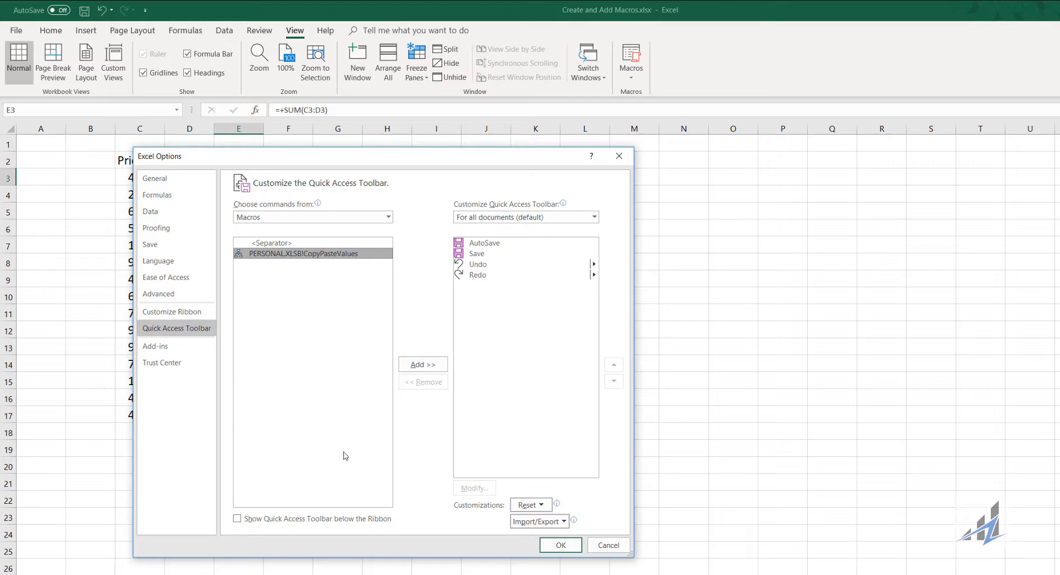
mouse_move(341, 461)
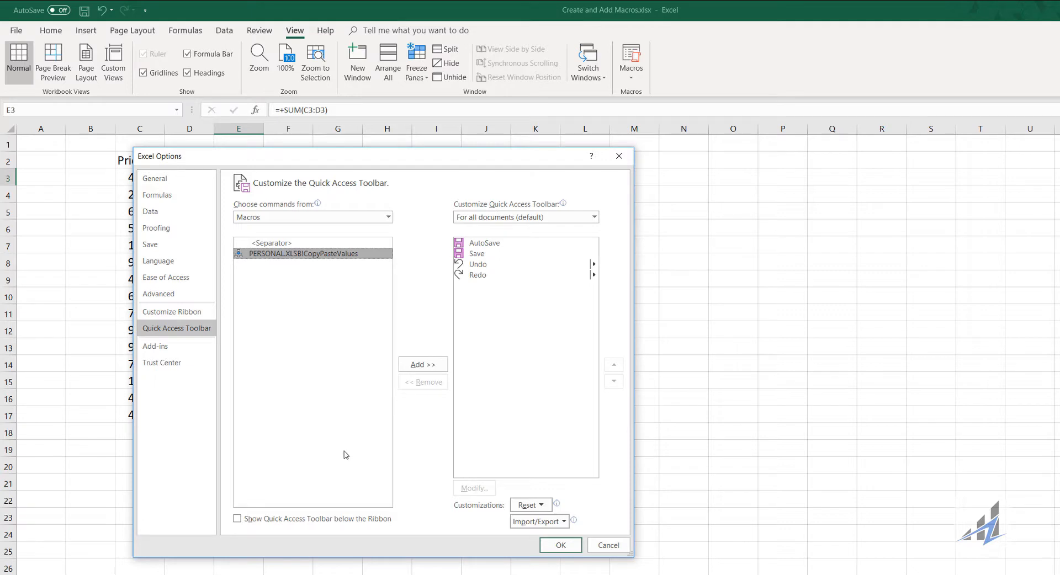
left_click(423, 364)
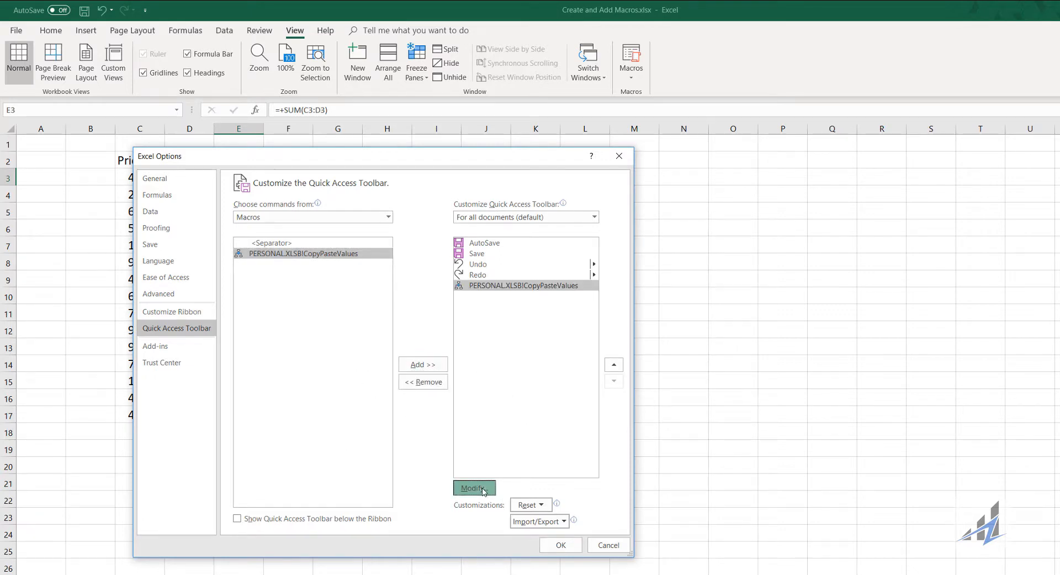
left_click(474, 488)
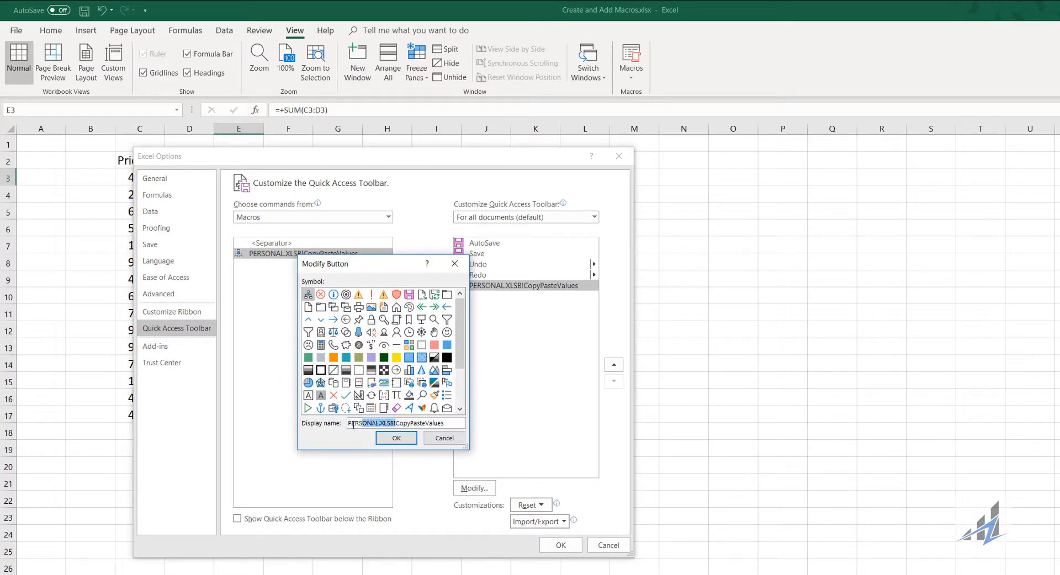
- Give the button the smiley-face symbol and display name CopyPasteValues
type("CopyPasteValues")
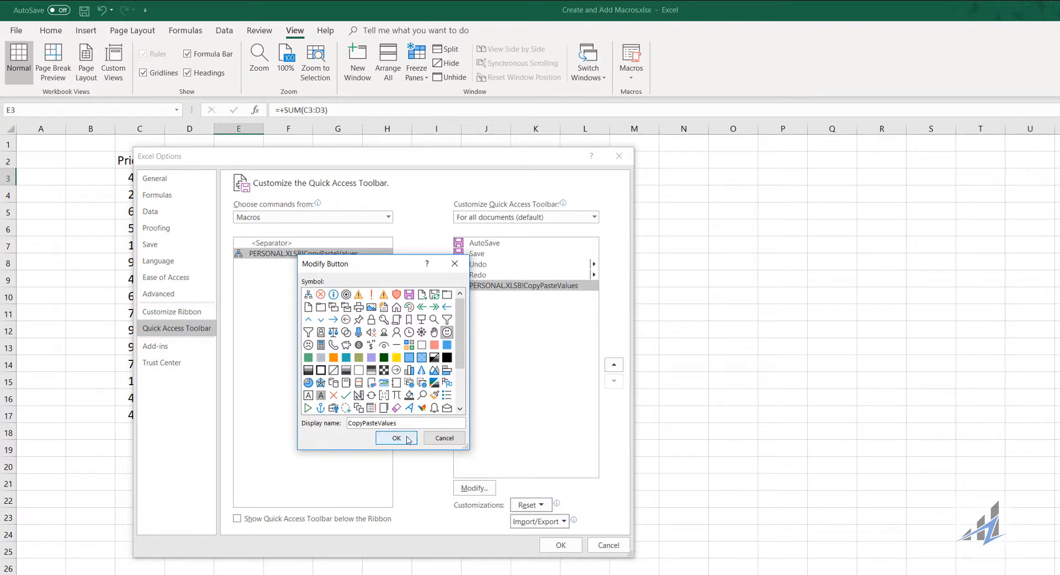
left_click(396, 438)
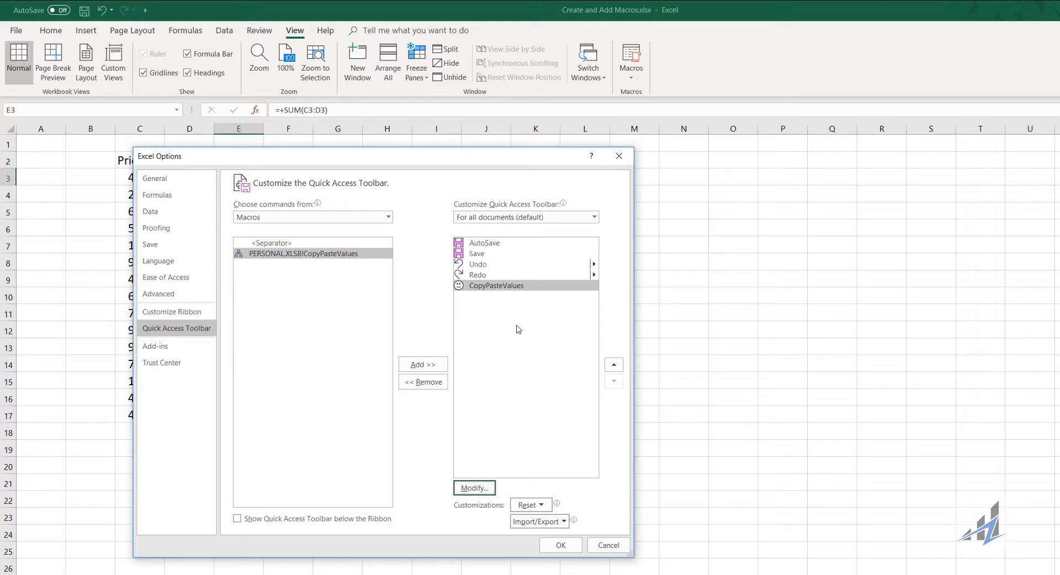
mouse_move(631, 376)
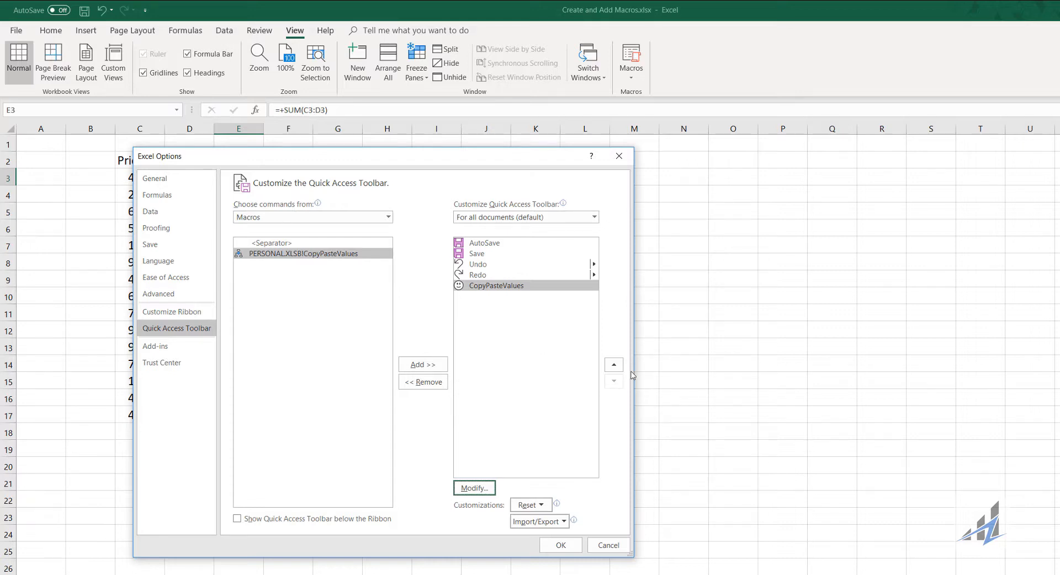
mouse_move(613, 365)
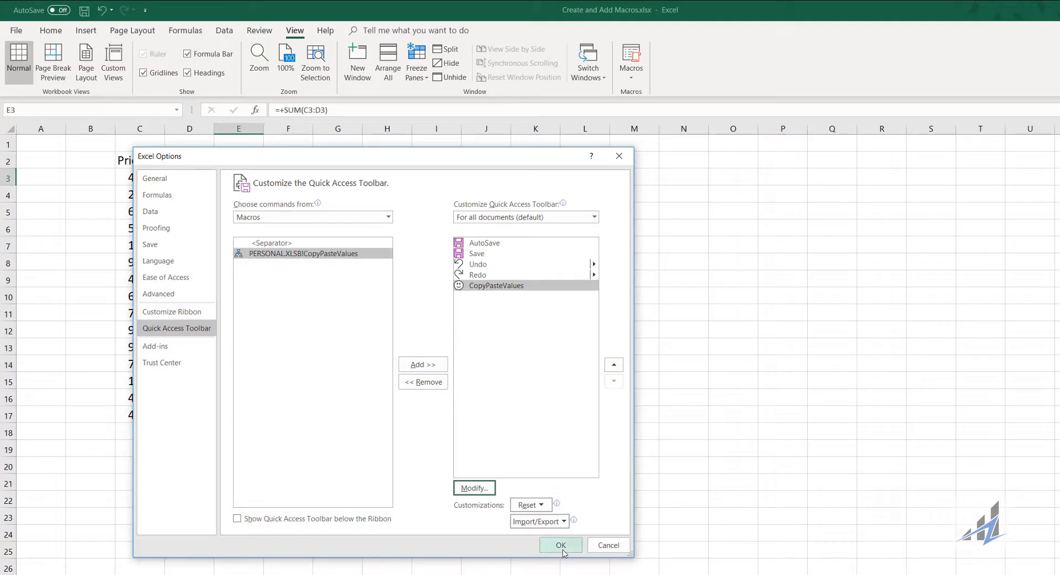
- Apply the toolbar changes so the CopyPasteValues button appears on the Quick Access Toolbar
left_click(561, 545)
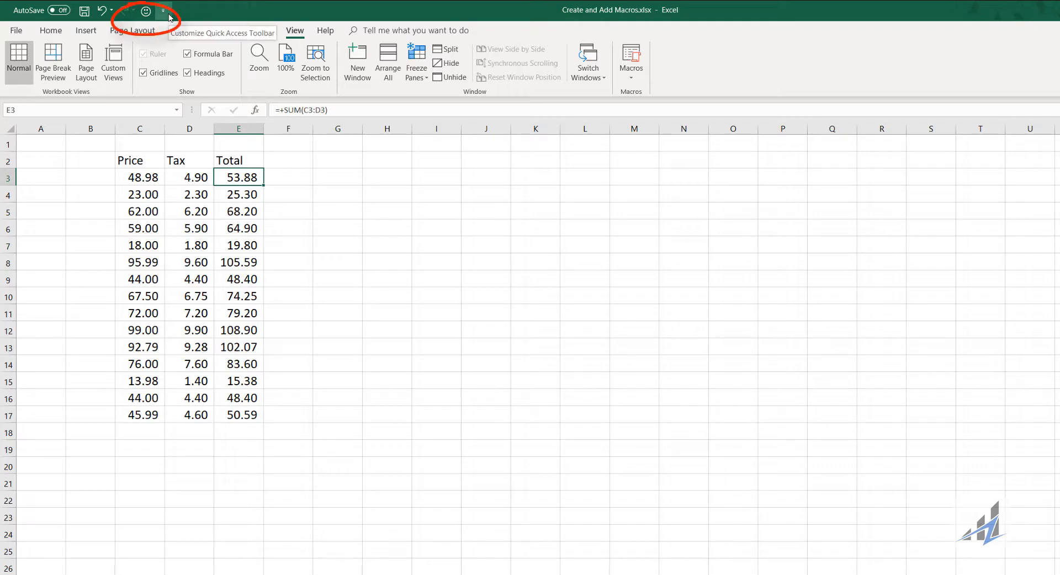
- Inspect the Price numbers and the Tax and SUM formulas in the table
left_click(189, 245)
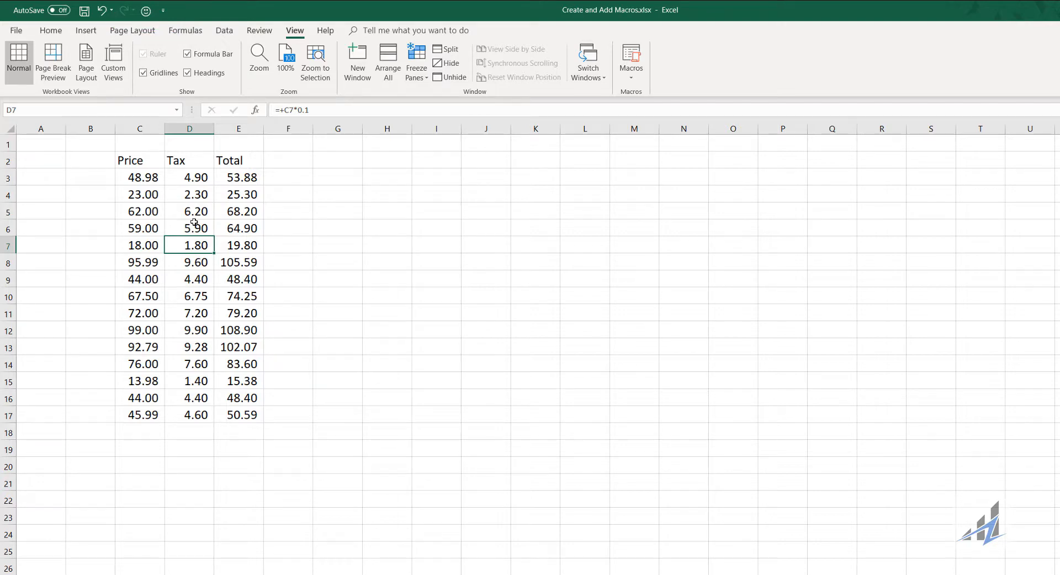
left_click(139, 176)
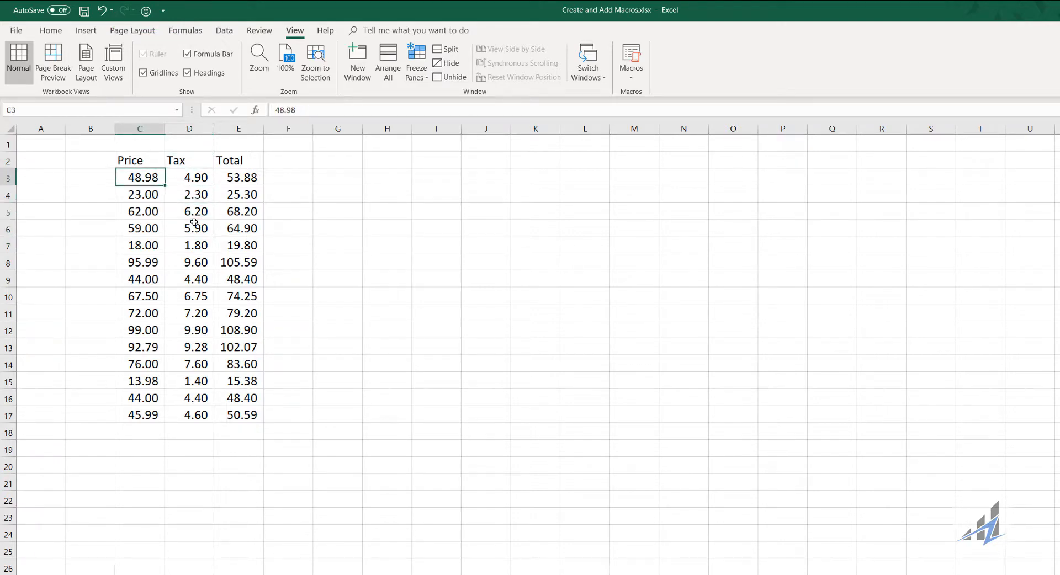
left_click(189, 194)
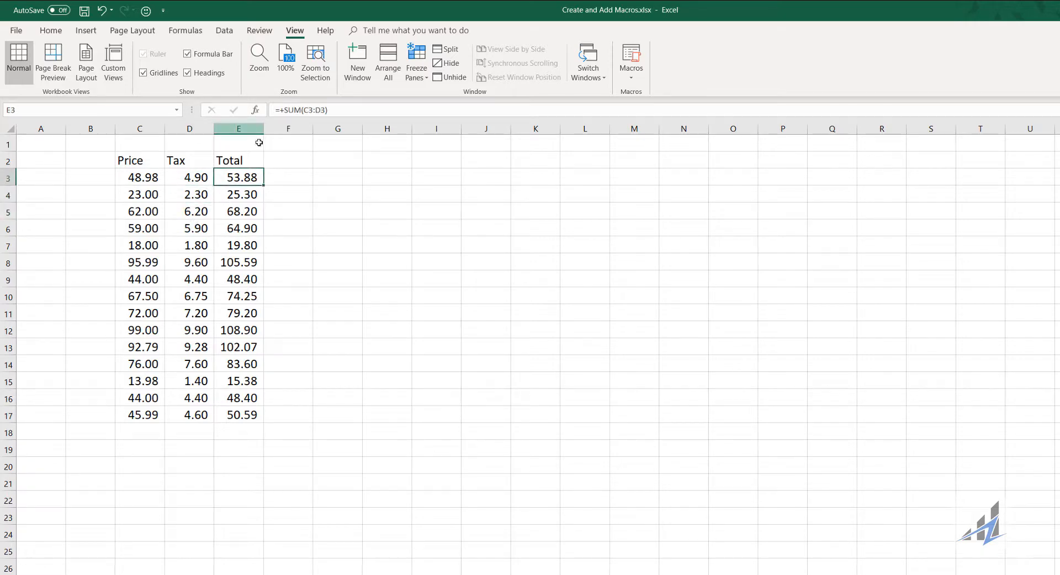
- Run the CopyPasteValues button on the whole table and verify cells now hold plain values
left_click_drag(143, 177, 242, 381)
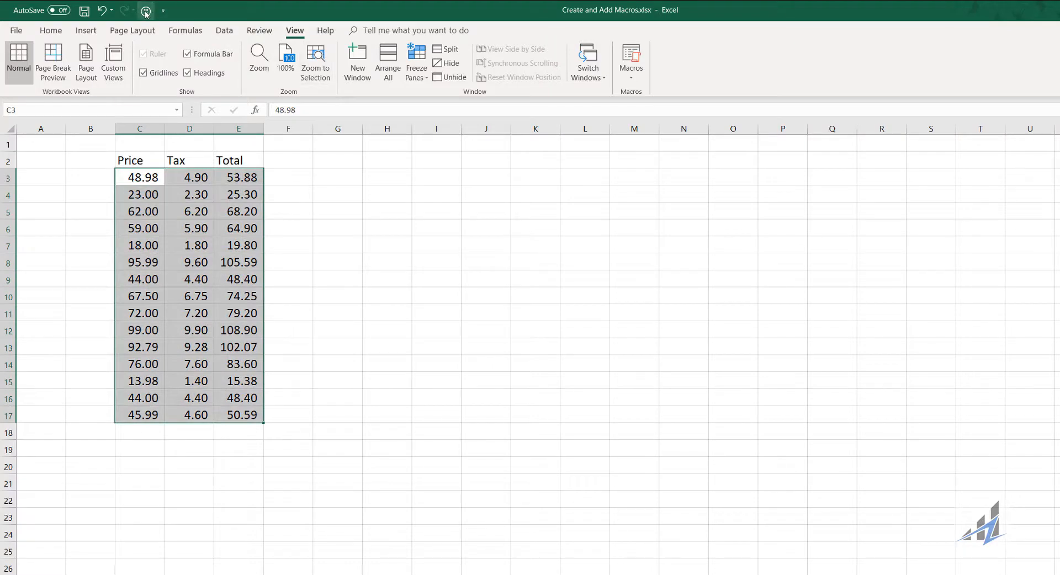
left_click(189, 195)
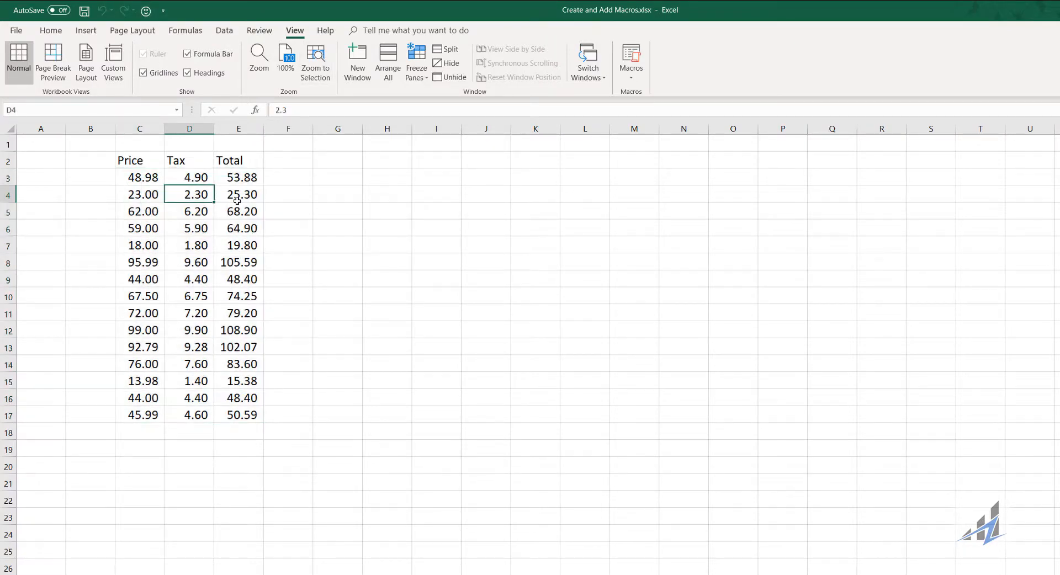
left_click(239, 176)
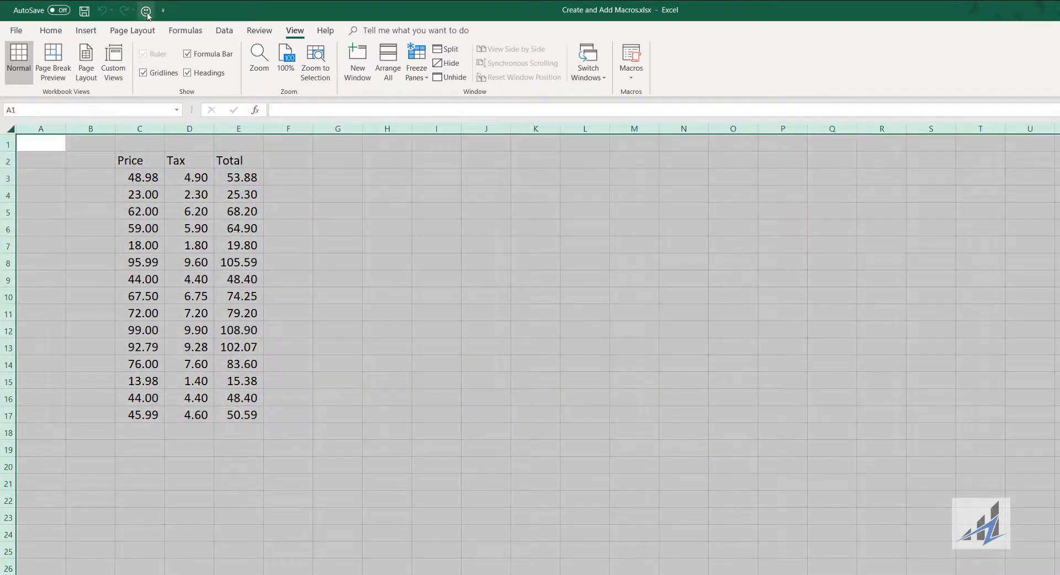
left_click(189, 228)
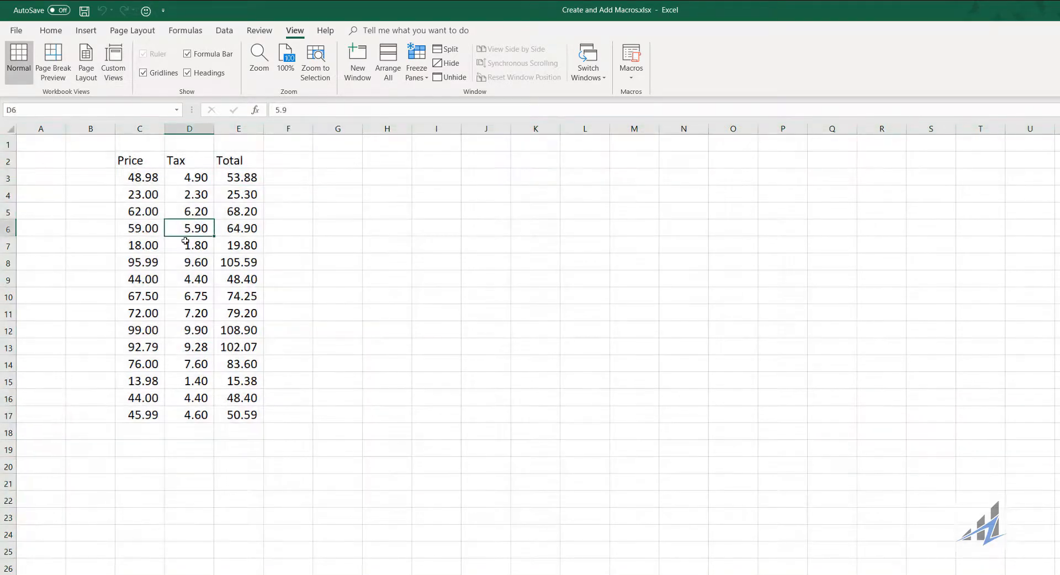